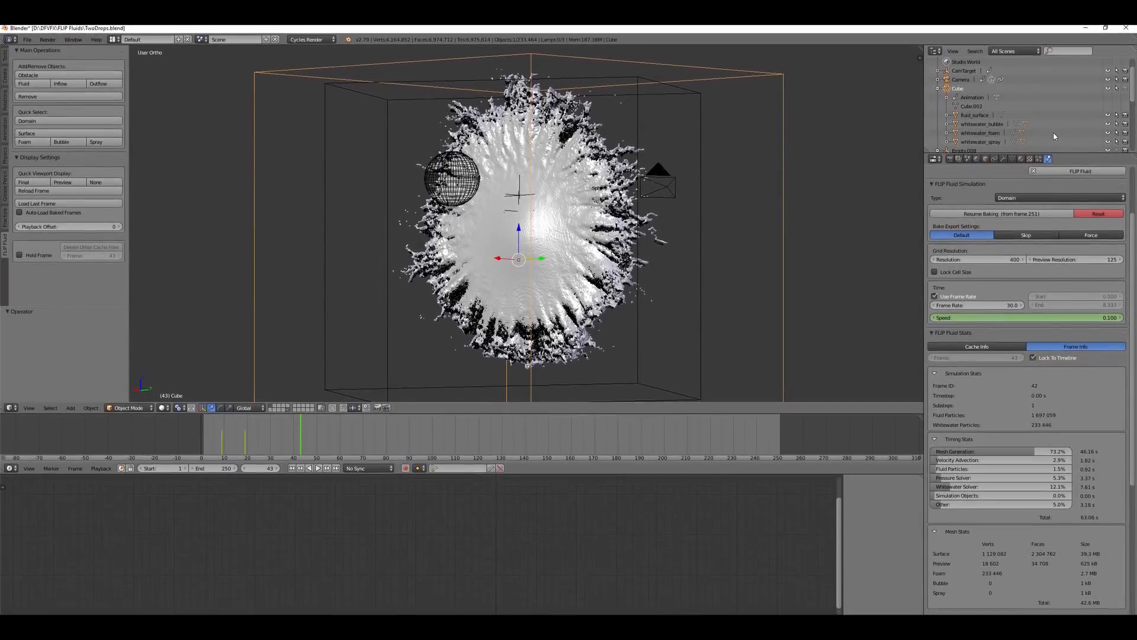
Make the fractured Cube a FLIP Fluid obstacle, then select the DOMAIN object.
key("alt+tab")
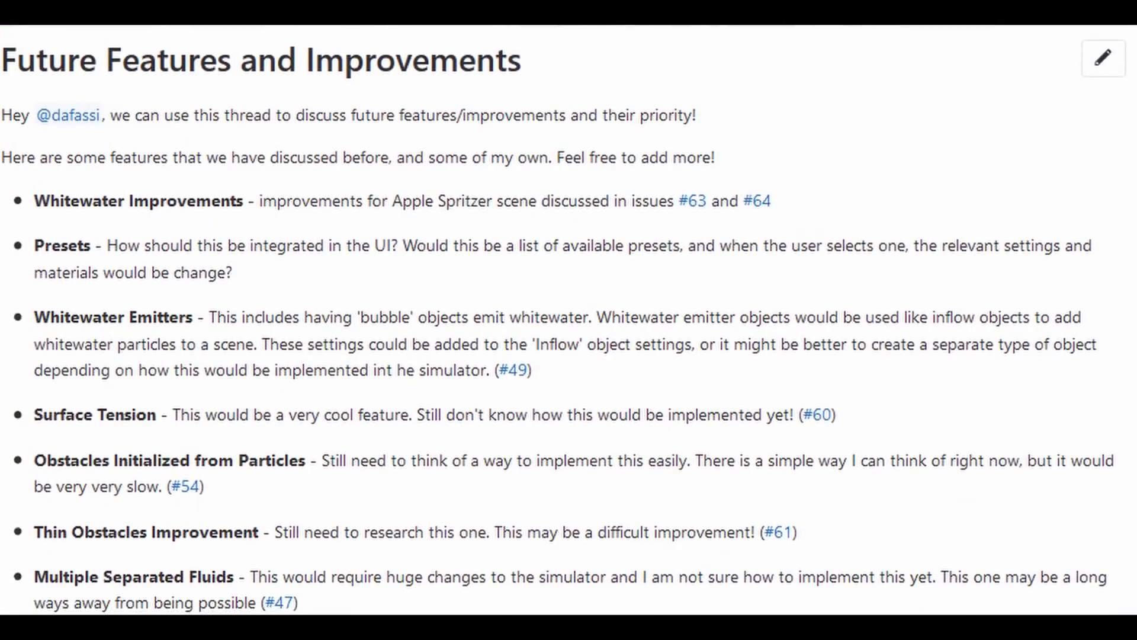
scroll("down", 3)
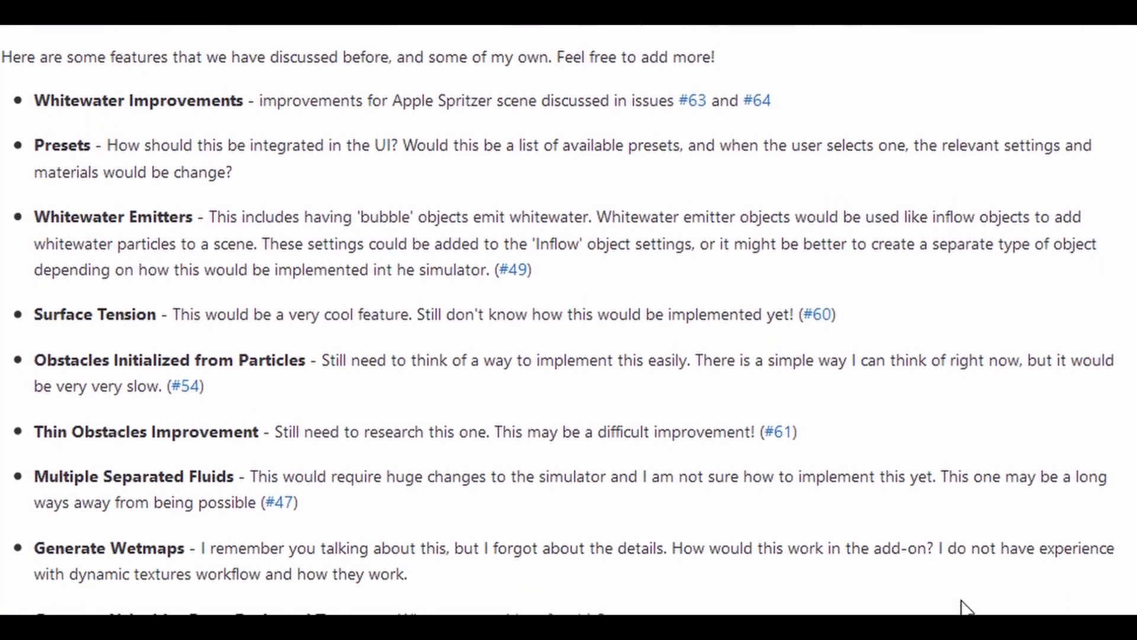
scroll("down", 3)
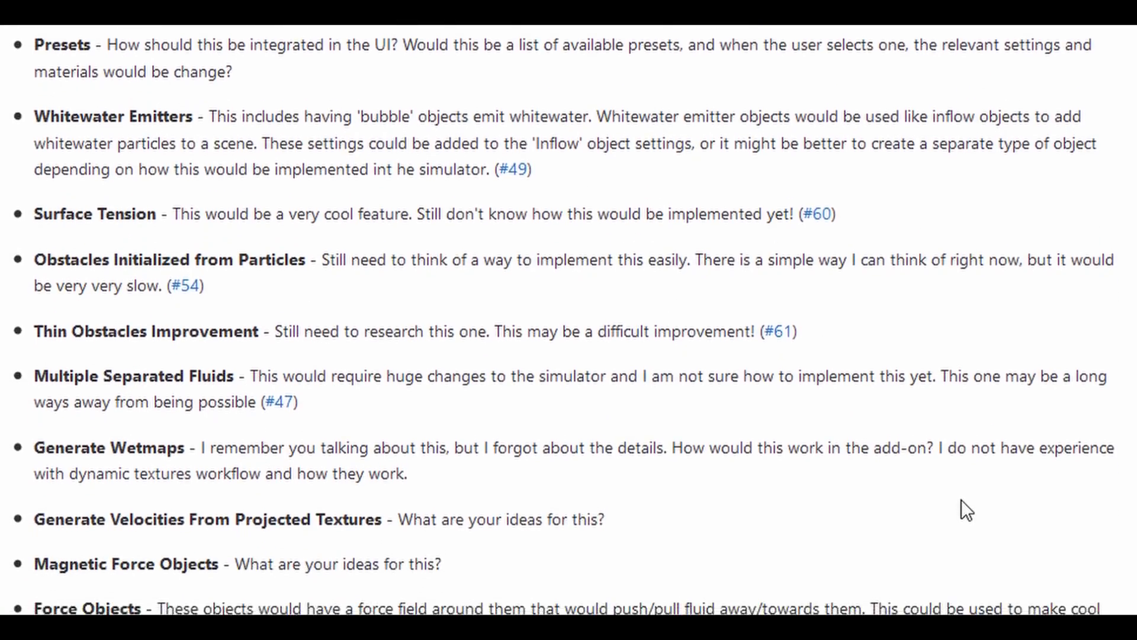
scroll("down", 3)
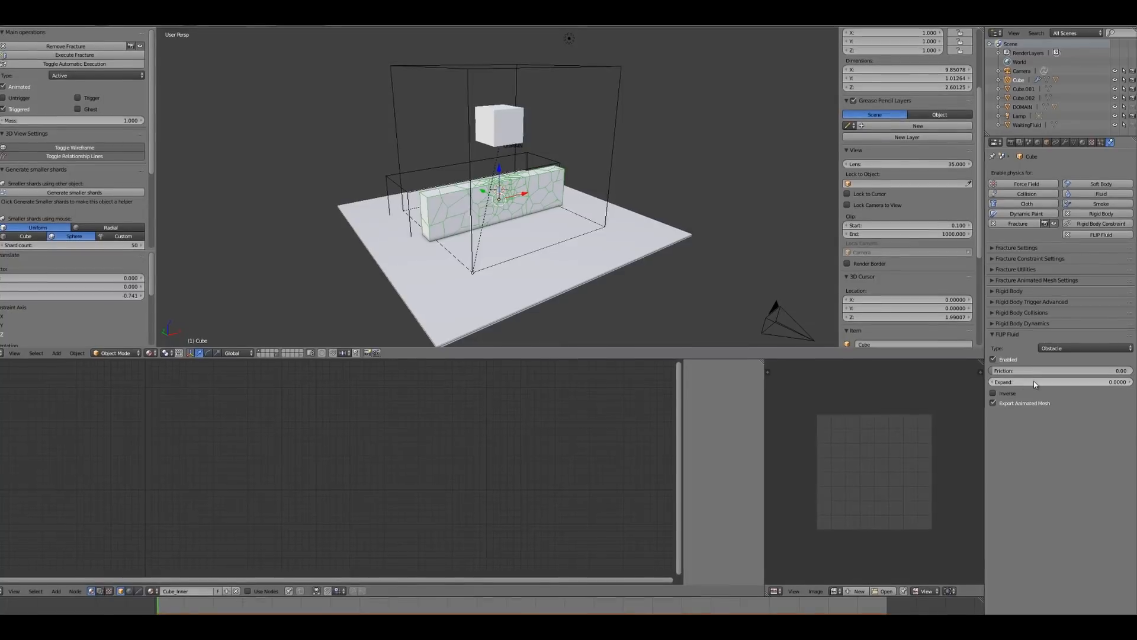
mouse_move(1035, 386)
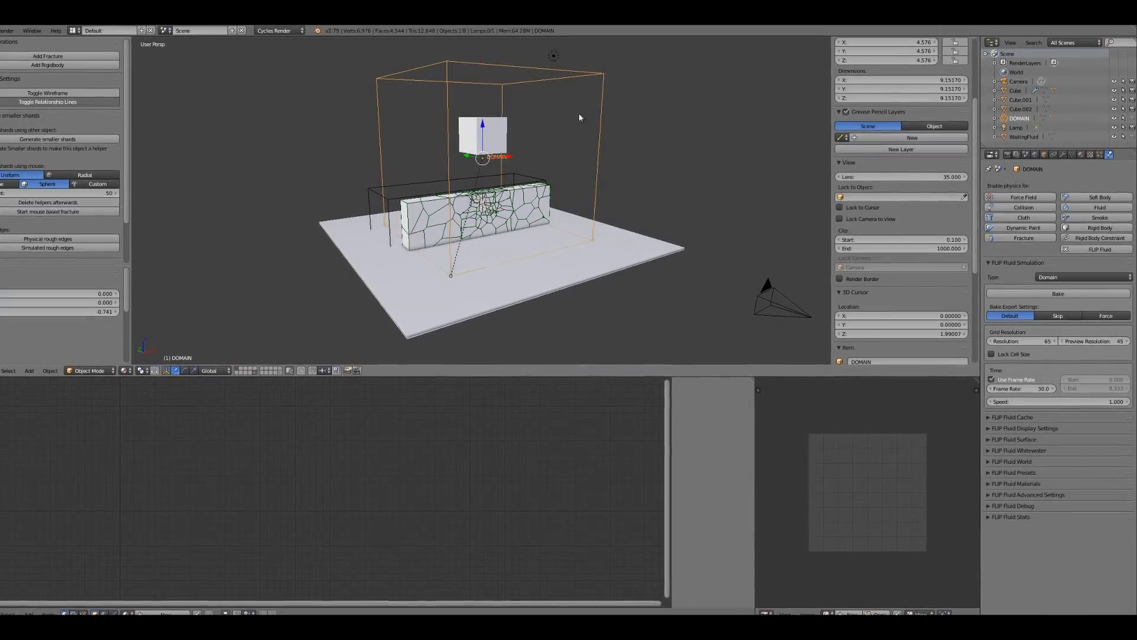
left_click(1057, 293)
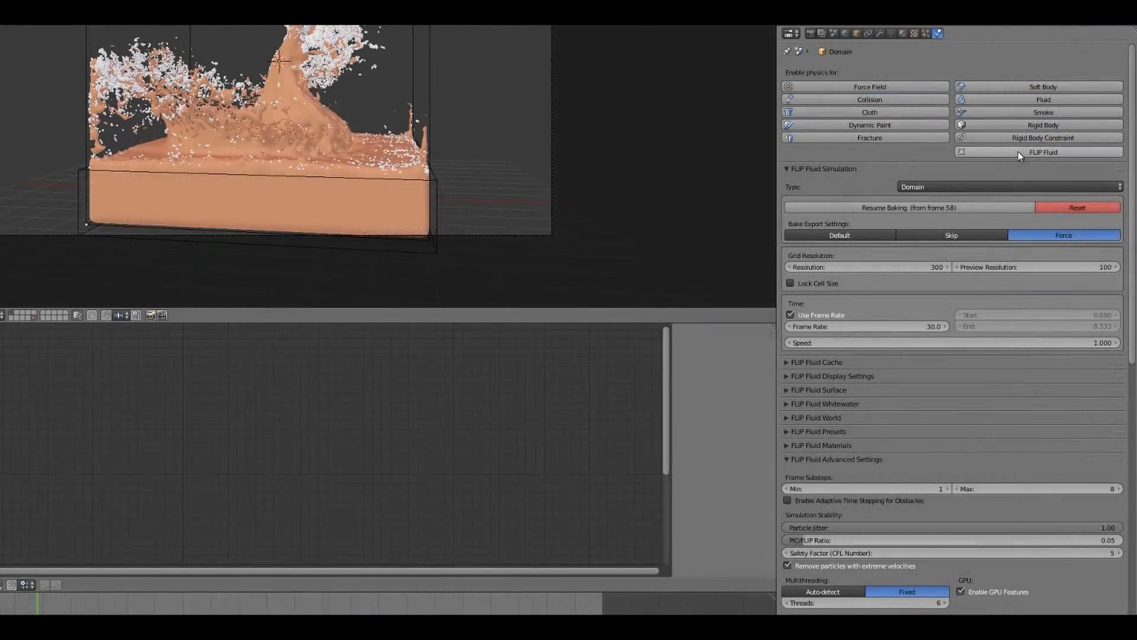
Quick-select the Foam and Bubble whitewater particles from the FLIP Fluids tool shelf.
scroll("down", 3)
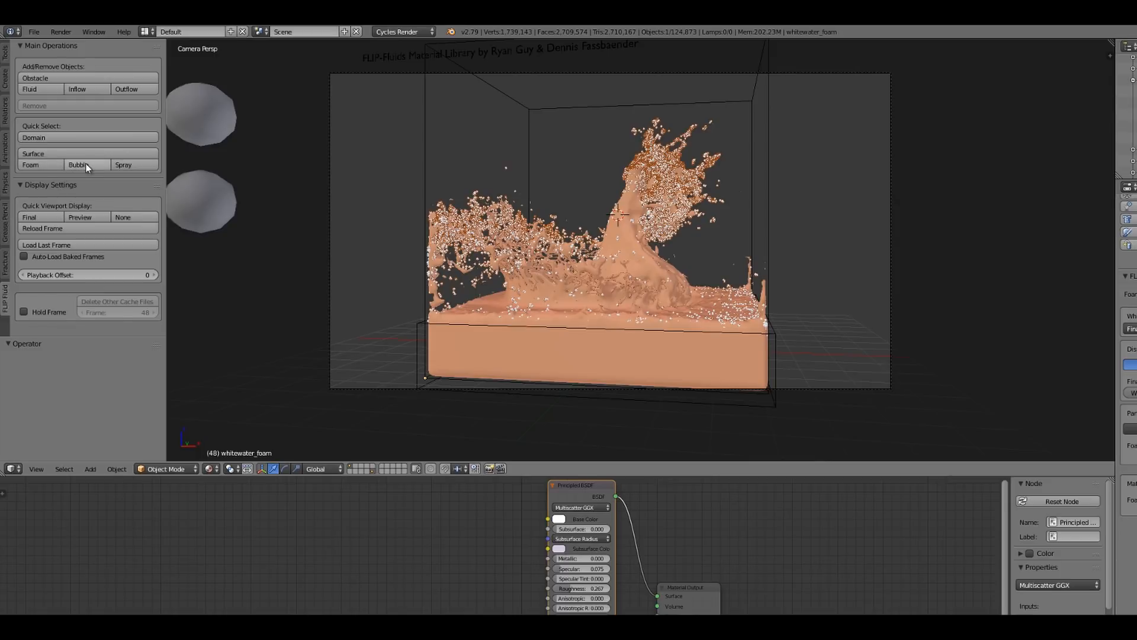
left_click(77, 165)
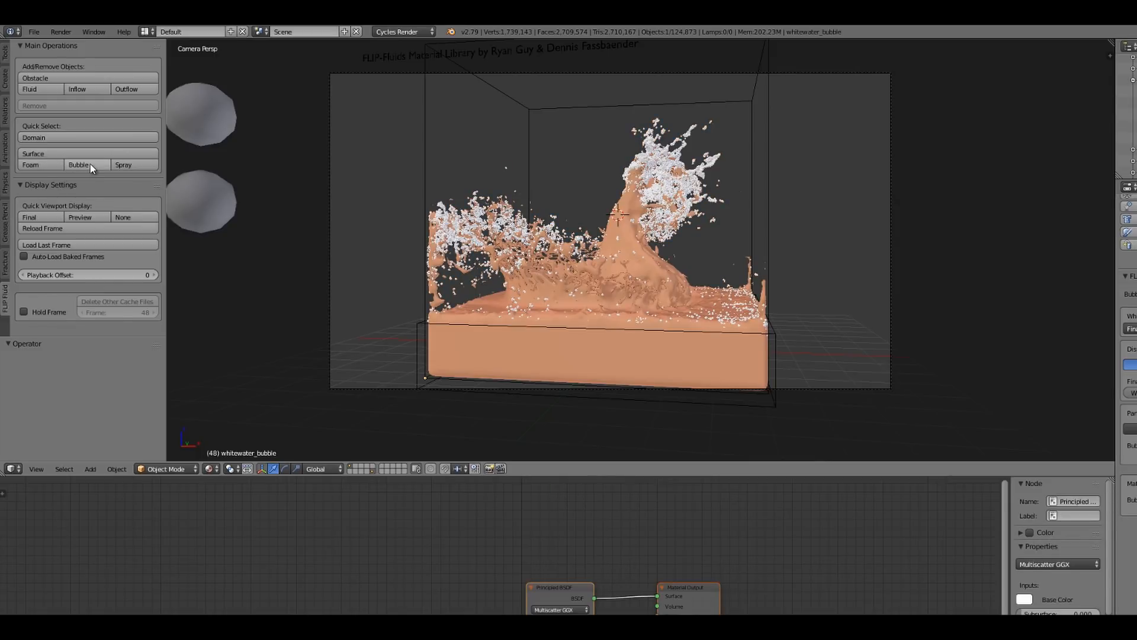
left_click(123, 165)
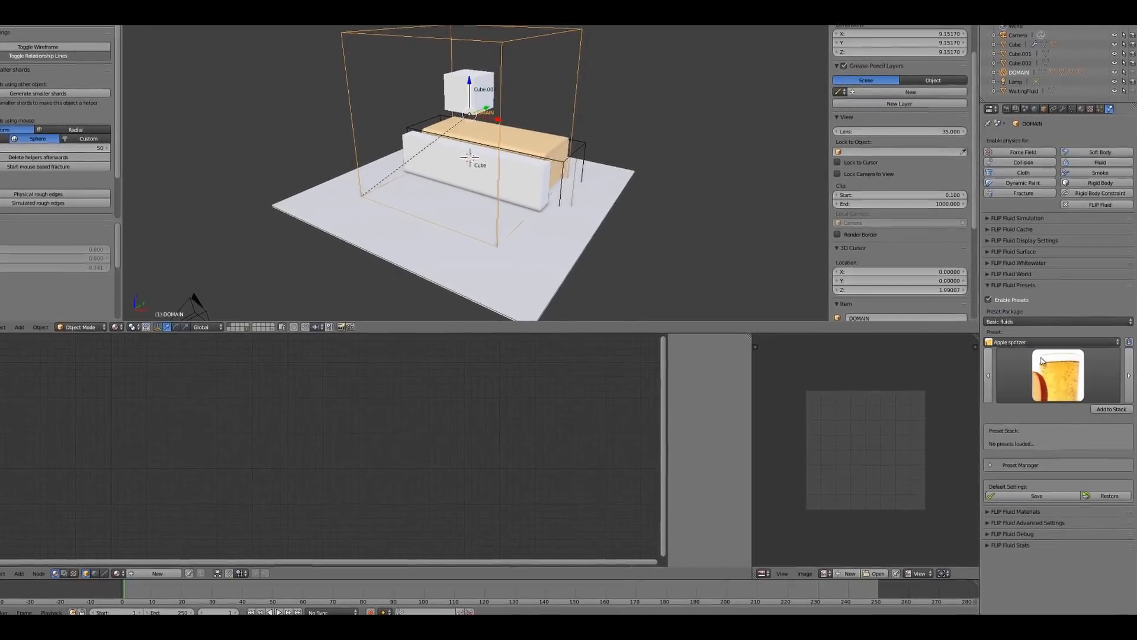
Choose the Ocean preset from the fluid preset gallery.
left_click(1056, 369)
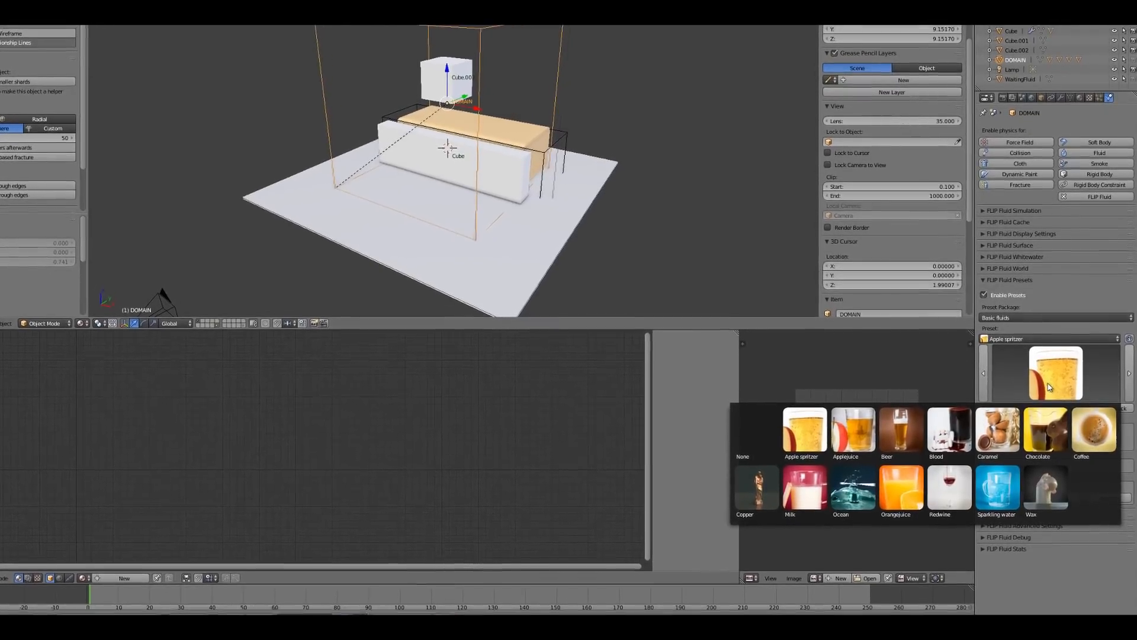
mouse_move(850, 521)
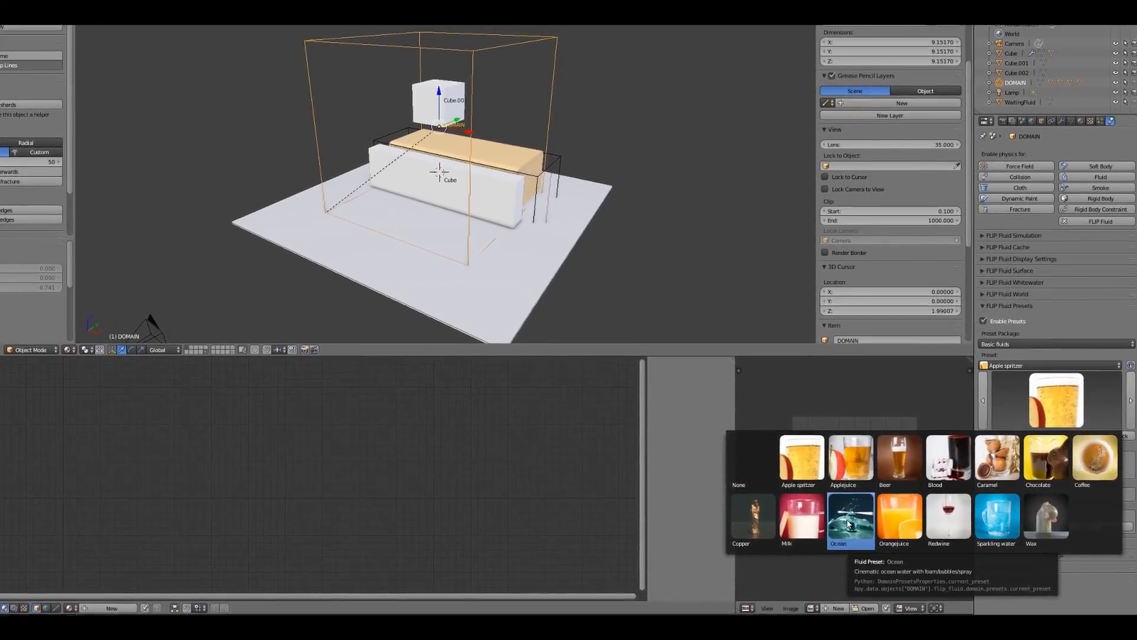
left_click(850, 519)
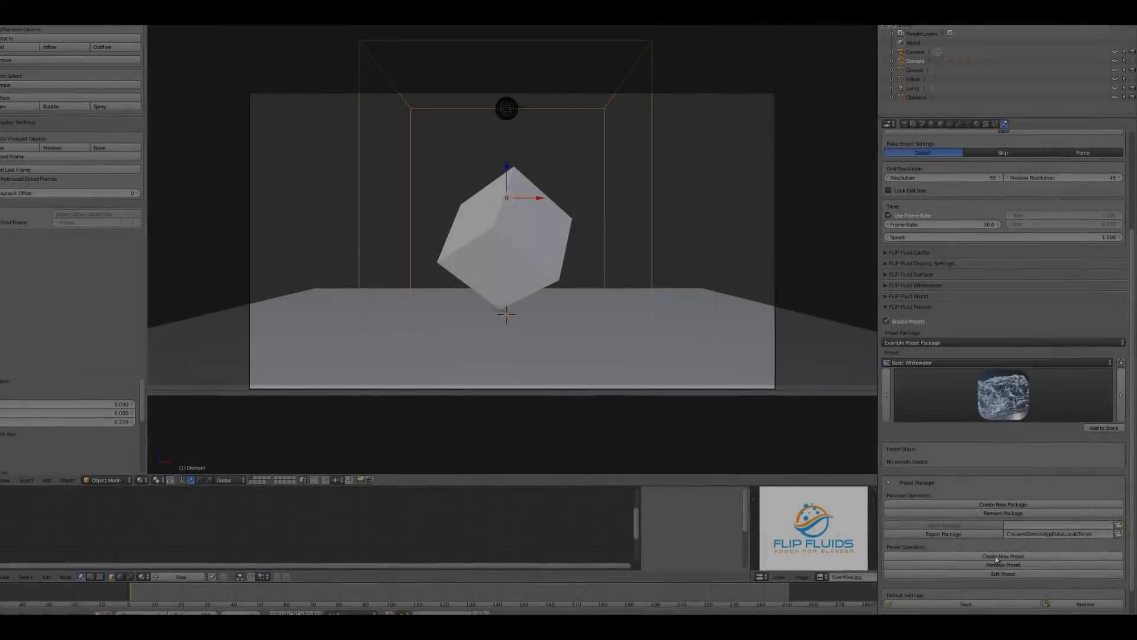
Create preset 'WarmWater' in the MyOwnLibrary package and confirm.
left_click(1003, 556)
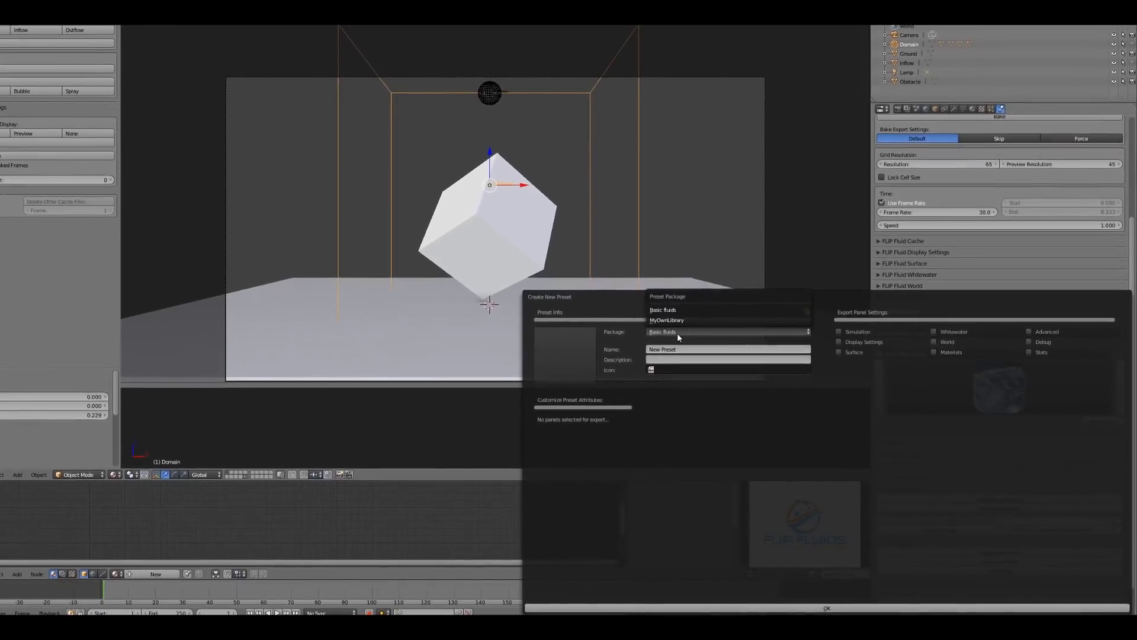
left_click(666, 320)
type("WarmWater")
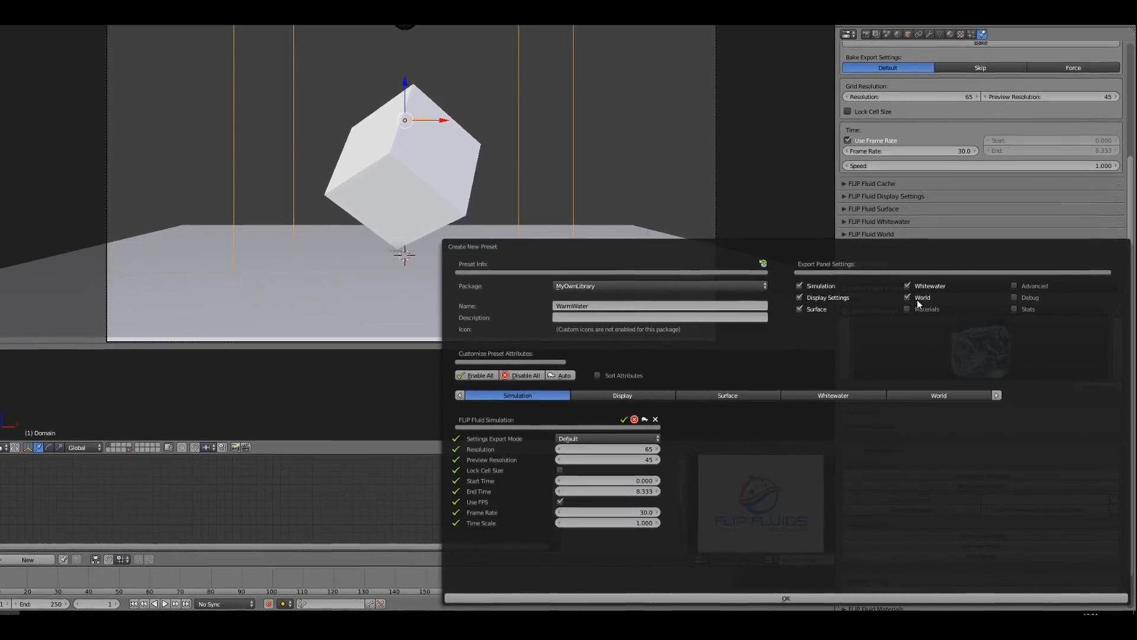
left_click(785, 597)
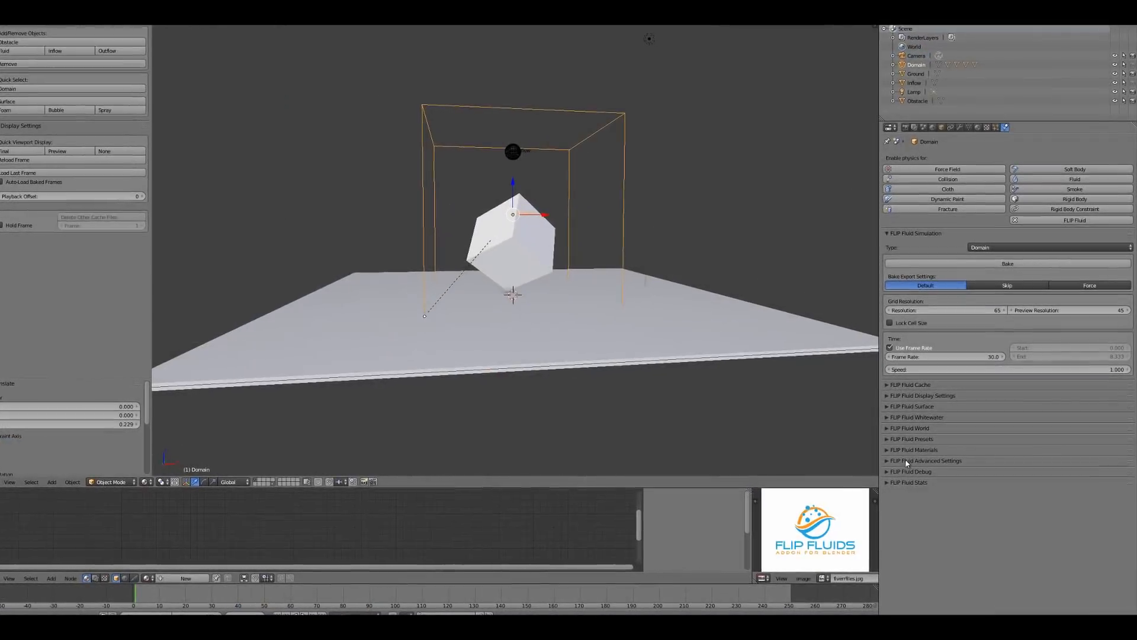
Resume baking the domain's fluid simulation from the FLIP Fluid Simulation panel.
left_click(917, 460)
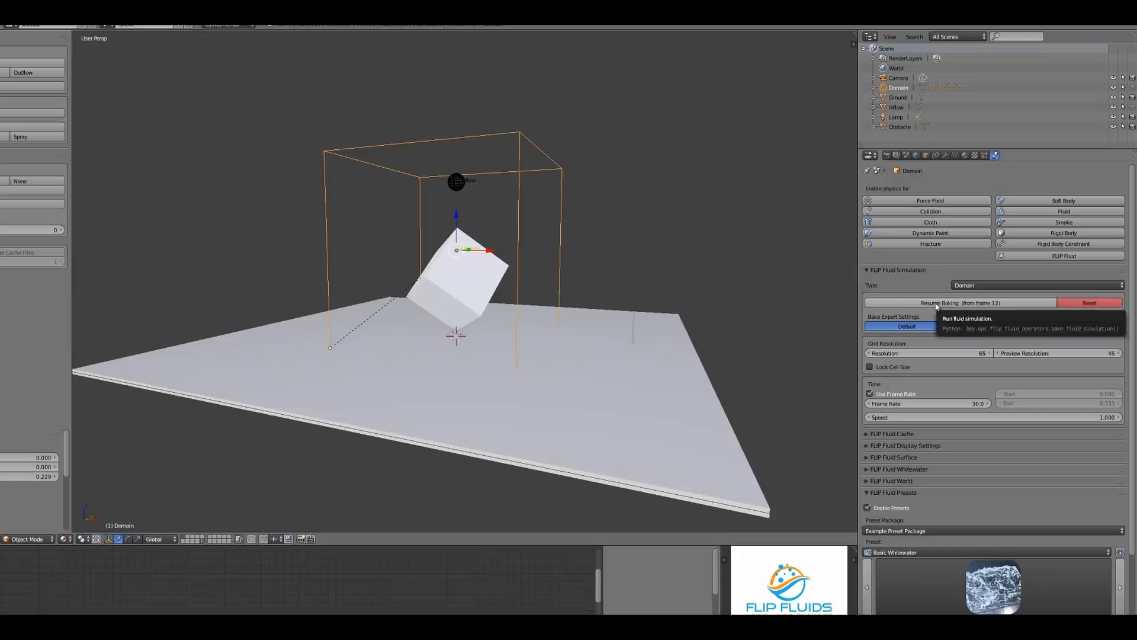
left_click(958, 303)
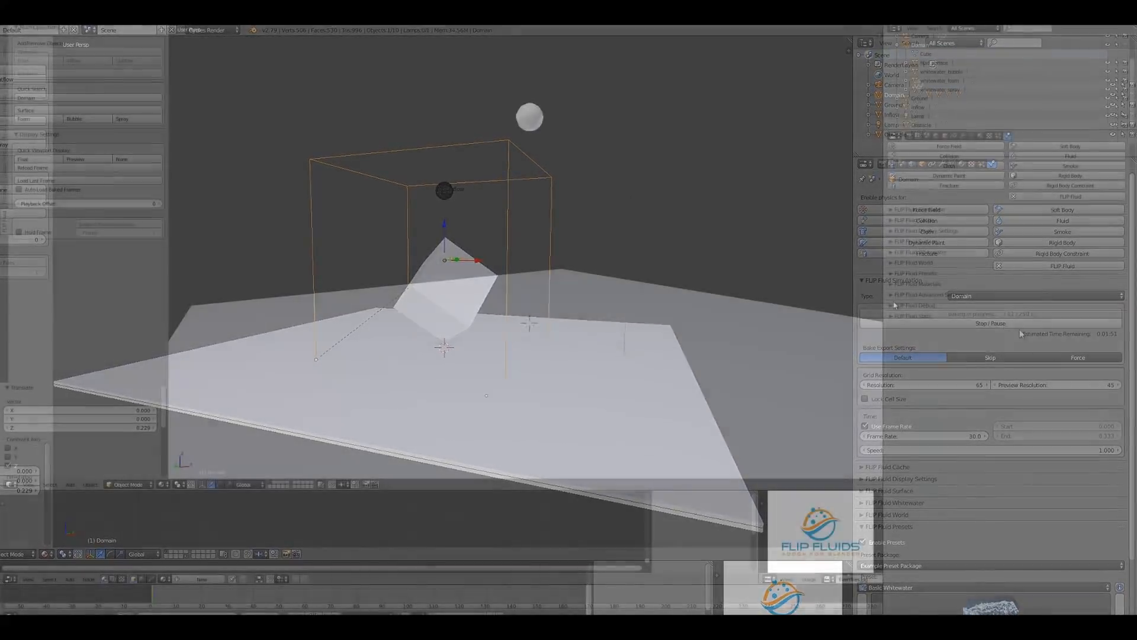